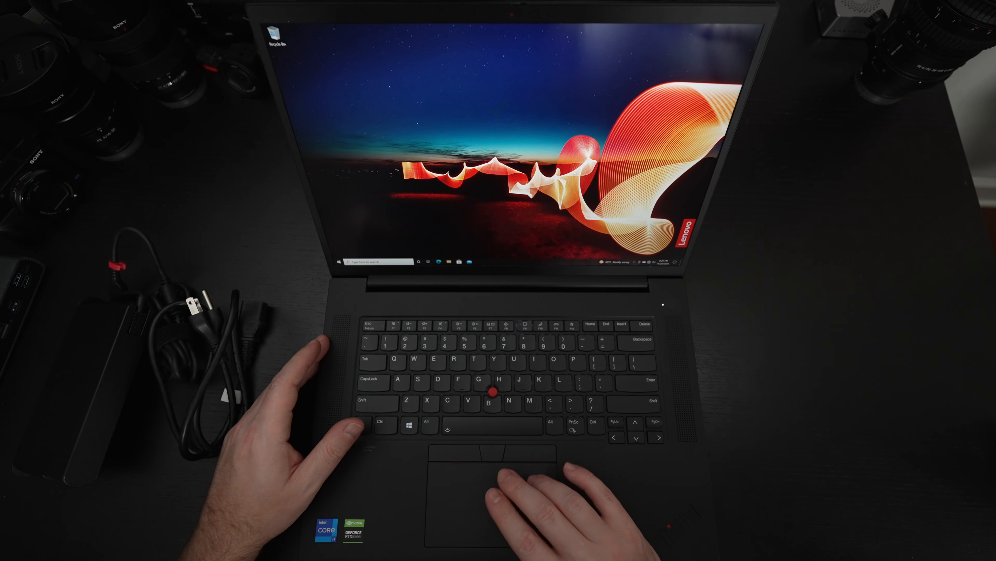
right_click(572, 179)
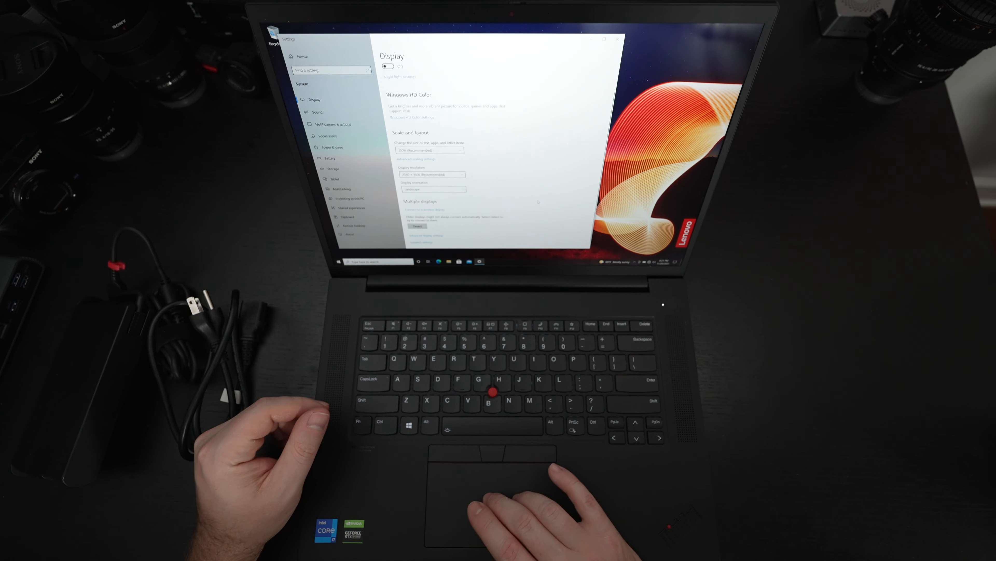
scroll("up", 3)
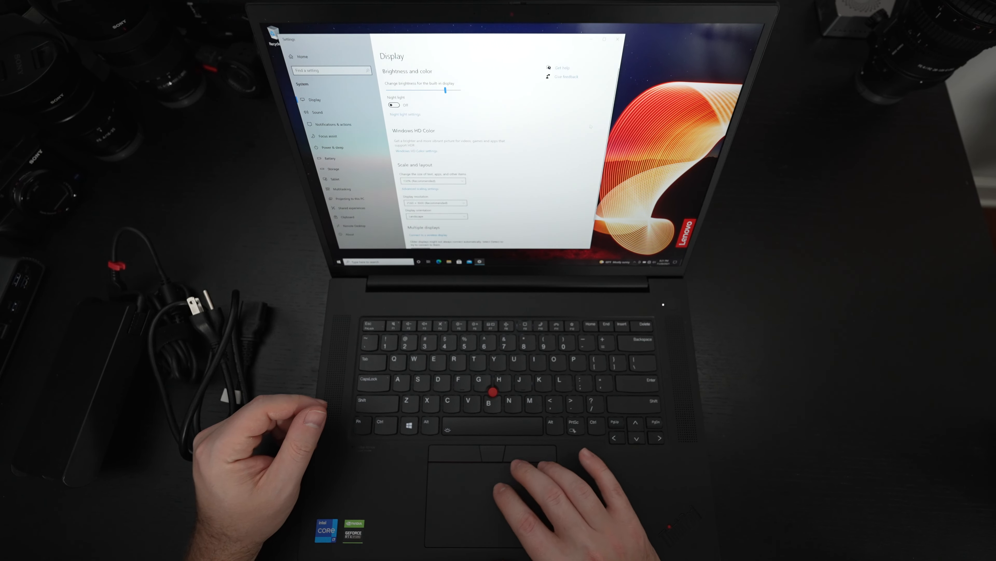
left_click(618, 39)
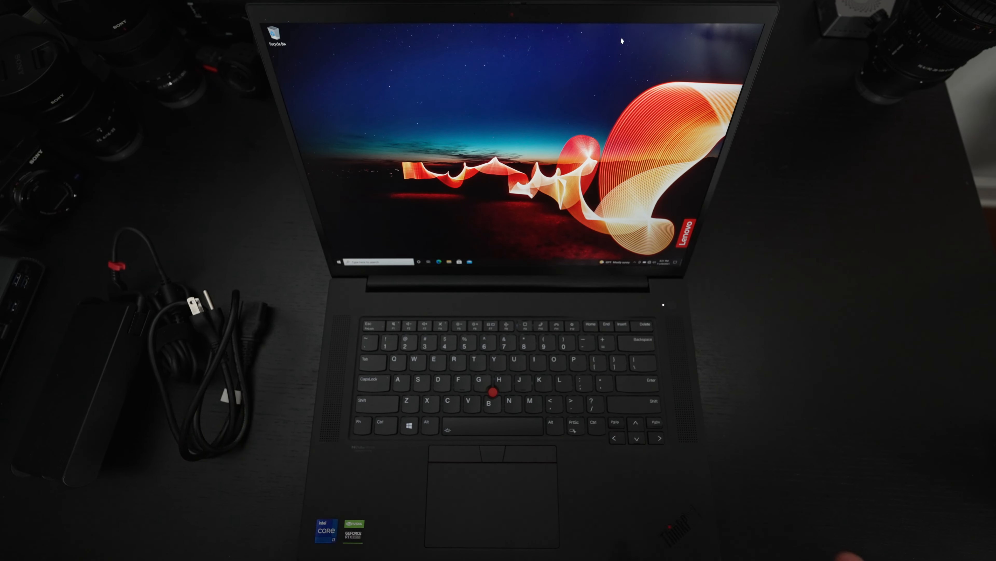